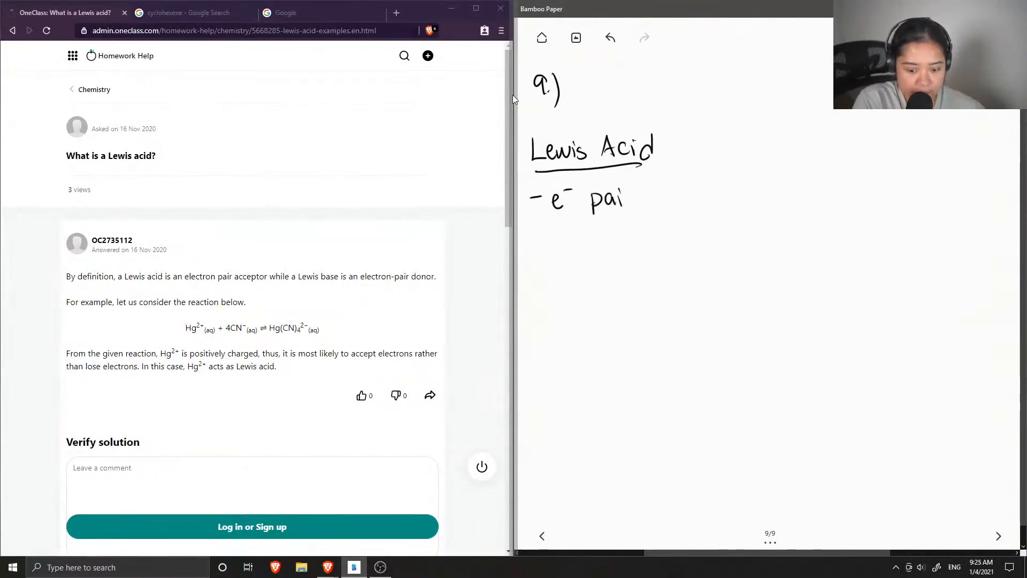
Handwrite 'pair acceptor' after 'e⁻' to define a Lewis acid as an electron pair acceptor
{"action": "type", "text": "r acceptor"}
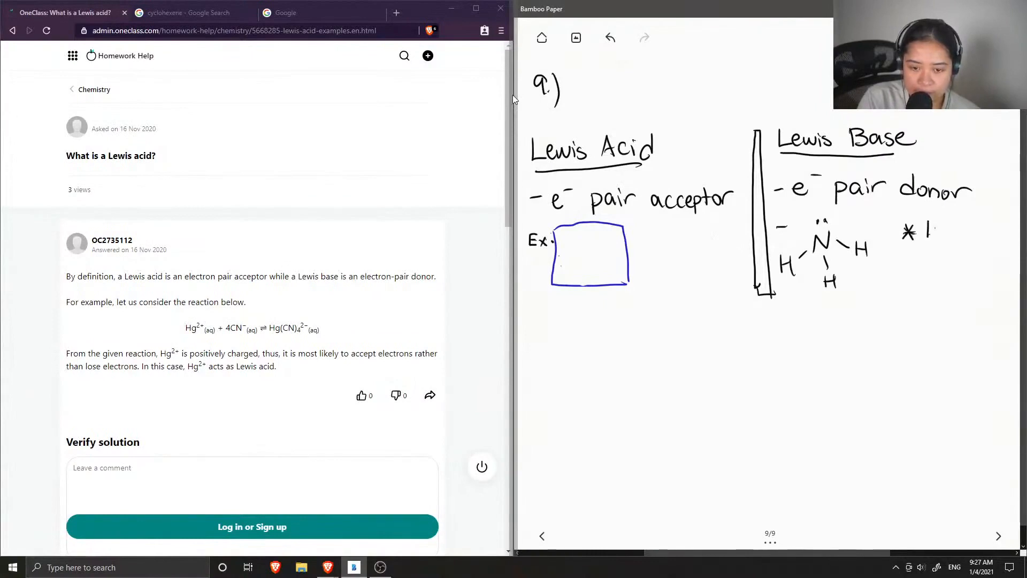
Note beside the NH3 sketch that its lone pair can donate electrons, returning to black ink
{"action": "type", "text": "lone"}
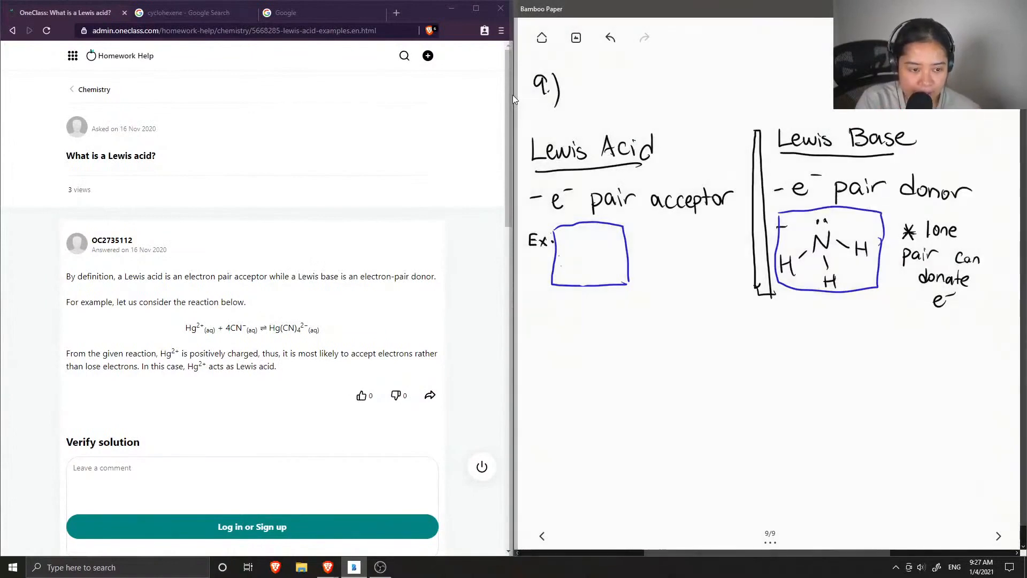
{"action": "left_click", "coordinate": [582, 249]}
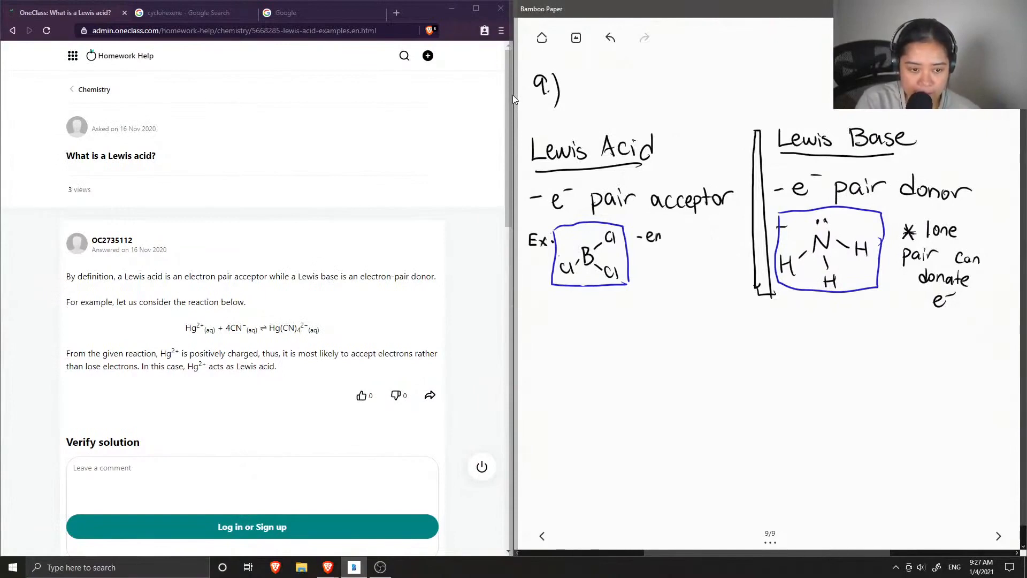
Label BCl3 as having an empty orbital, therefore a Lewis acid
{"action": "type", "text": "empty orb"}
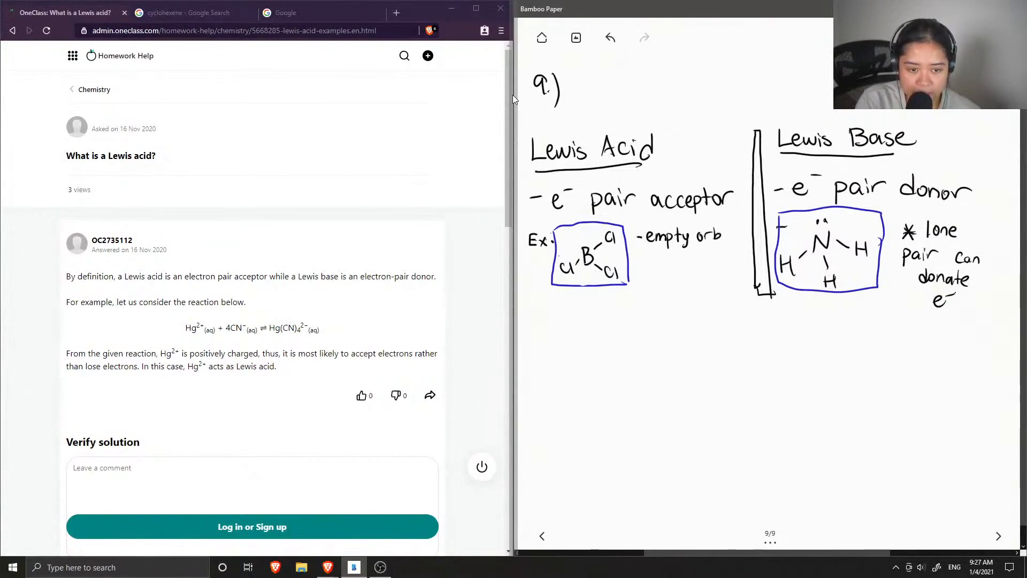
{"action": "type", "text": "ital"}
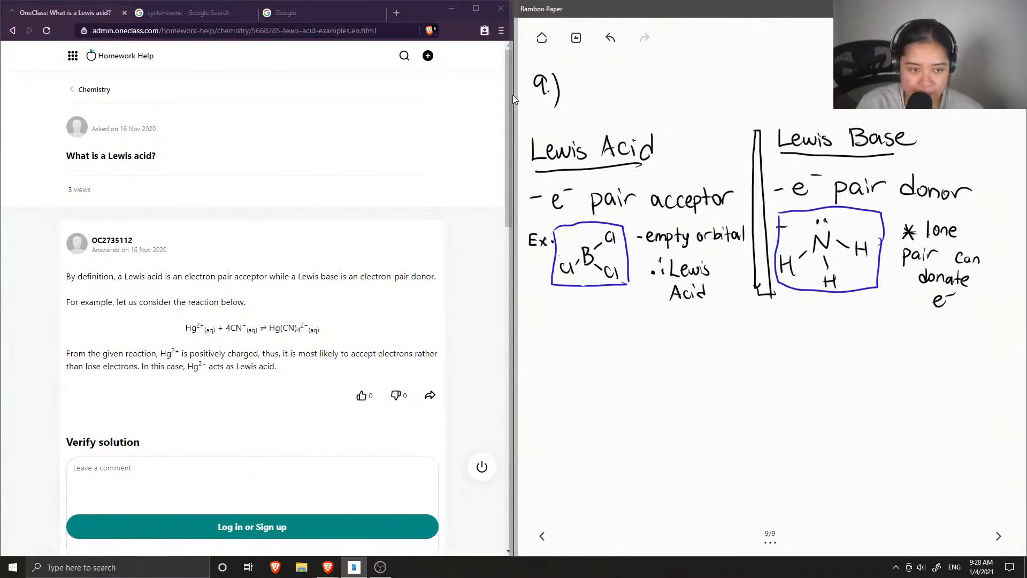
{"action": "mouse_move", "coordinate": [514, 156]}
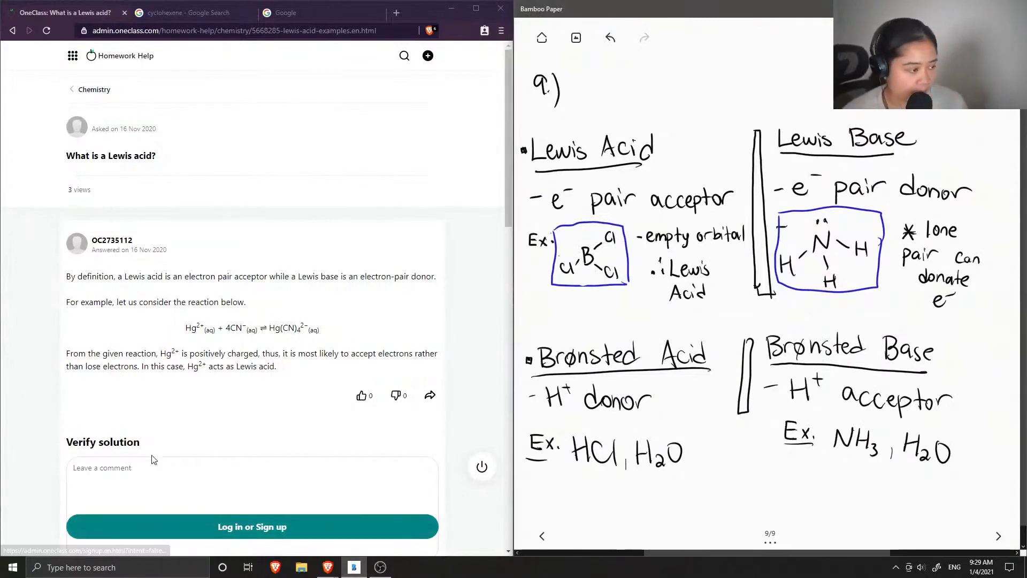
{"action": "mouse_move", "coordinate": [136, 299]}
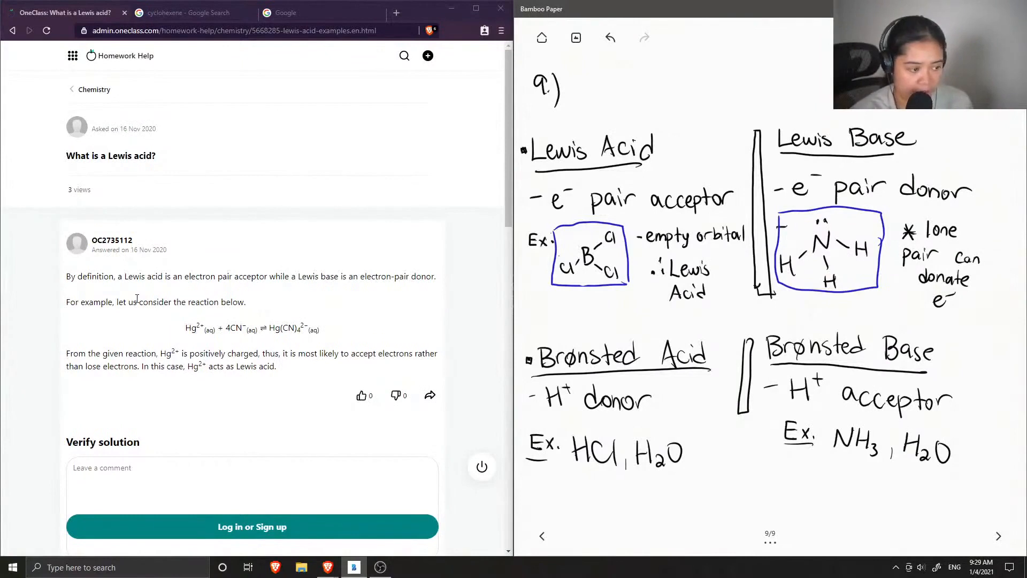
{"action": "mouse_move", "coordinate": [3, 295]}
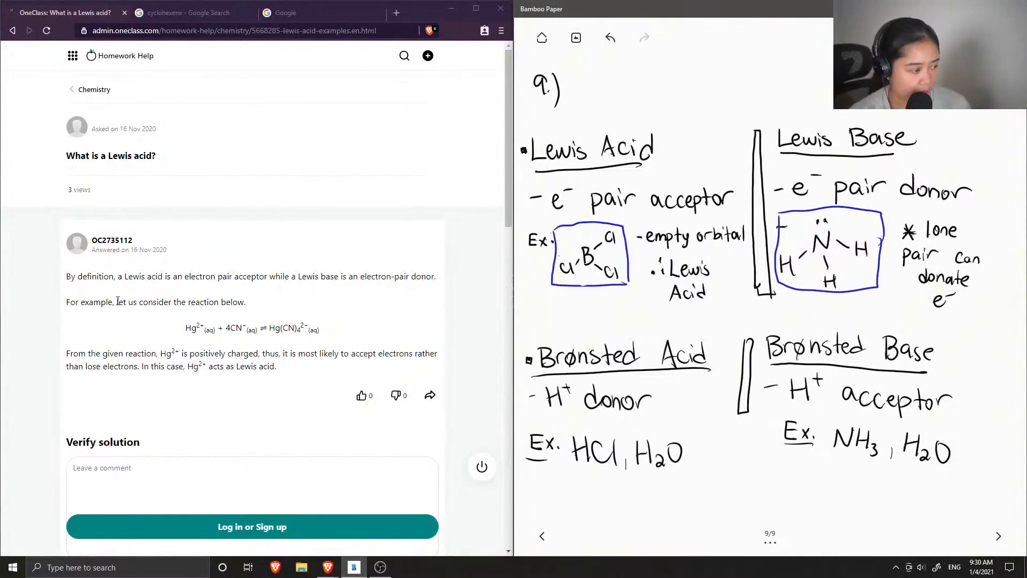
{"action": "mouse_move", "coordinate": [169, 319]}
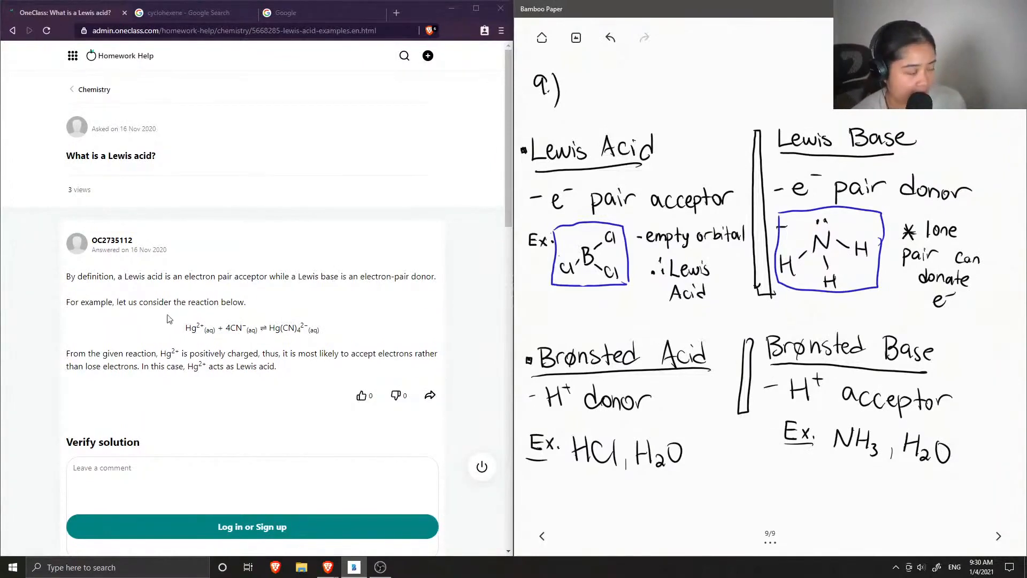
{"action": "scroll", "scroll_direction": "down", "scroll_amount": 3}
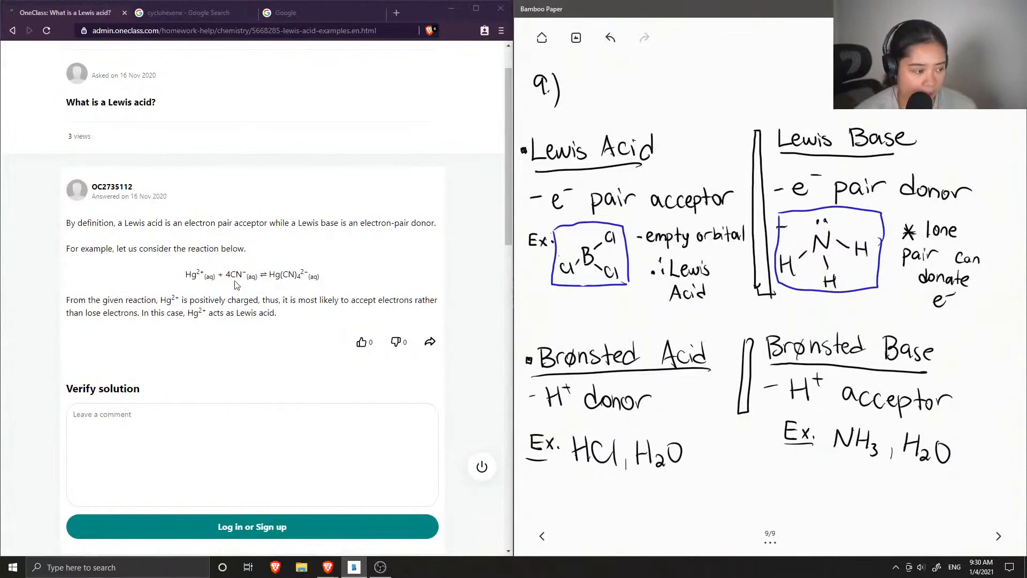
{"action": "mouse_move", "coordinate": [328, 311]}
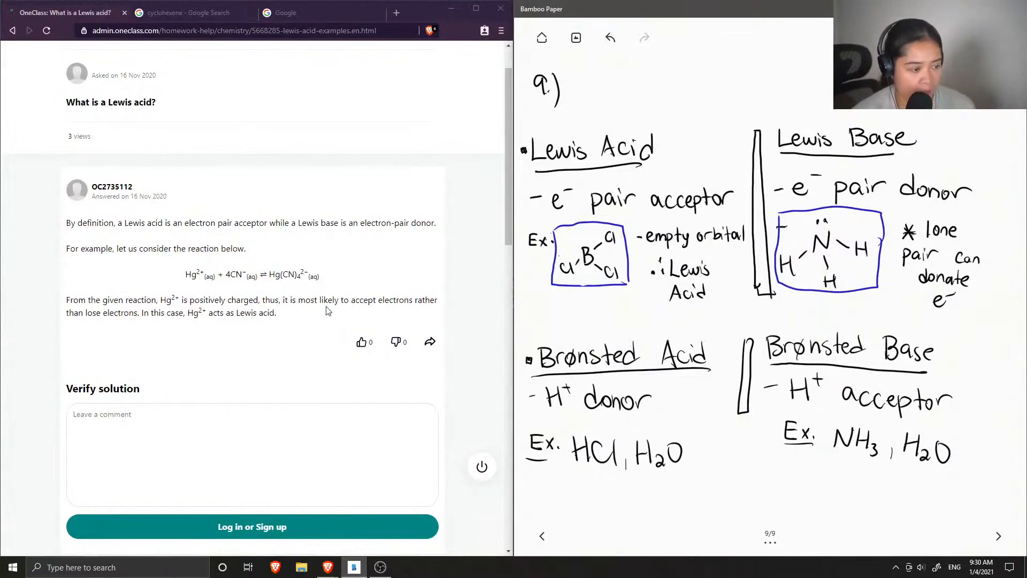
{"action": "mouse_move", "coordinate": [166, 328]}
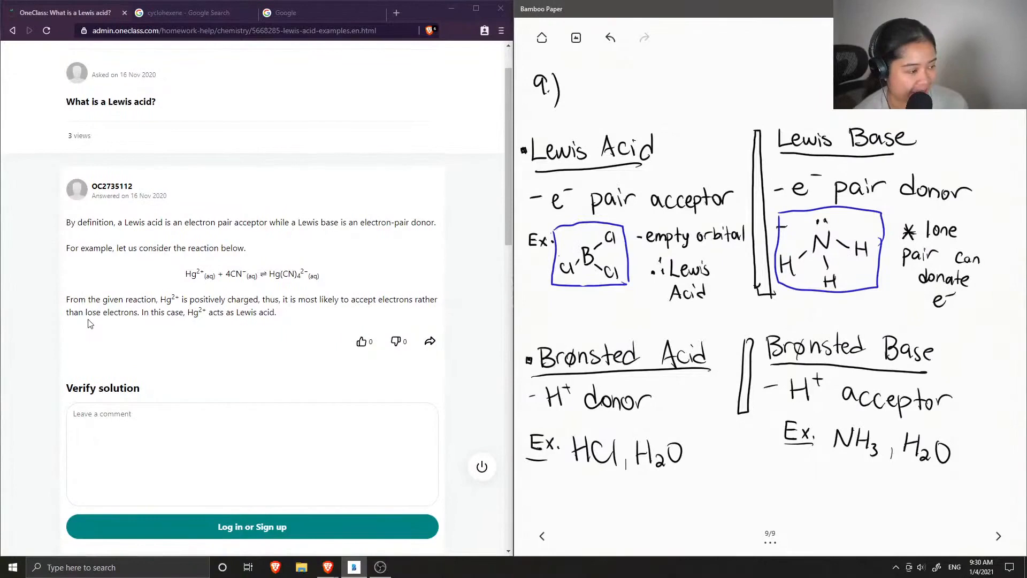
Start the verification comment under the Lewis acid answer reading 'This solution is'
{"action": "scroll", "scroll_direction": "down", "scroll_amount": 3}
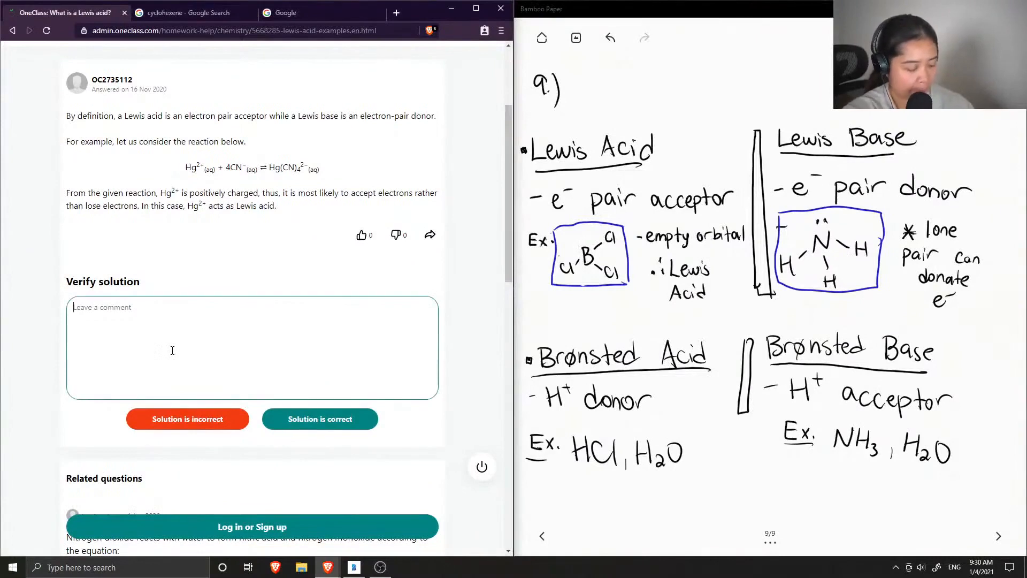
{"action": "type", "text": "Thiws"}
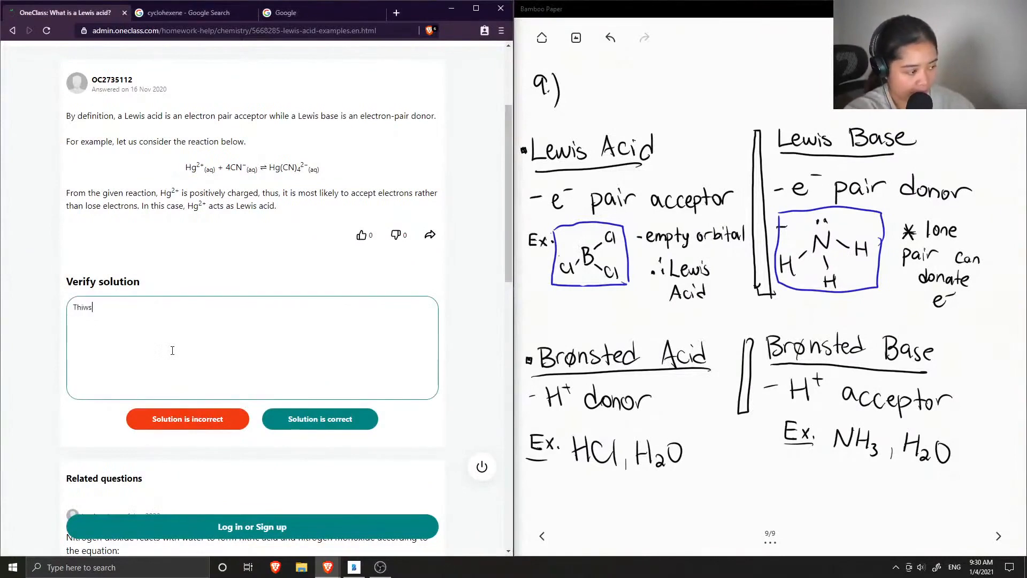
{"action": "type", "text": "This sol"}
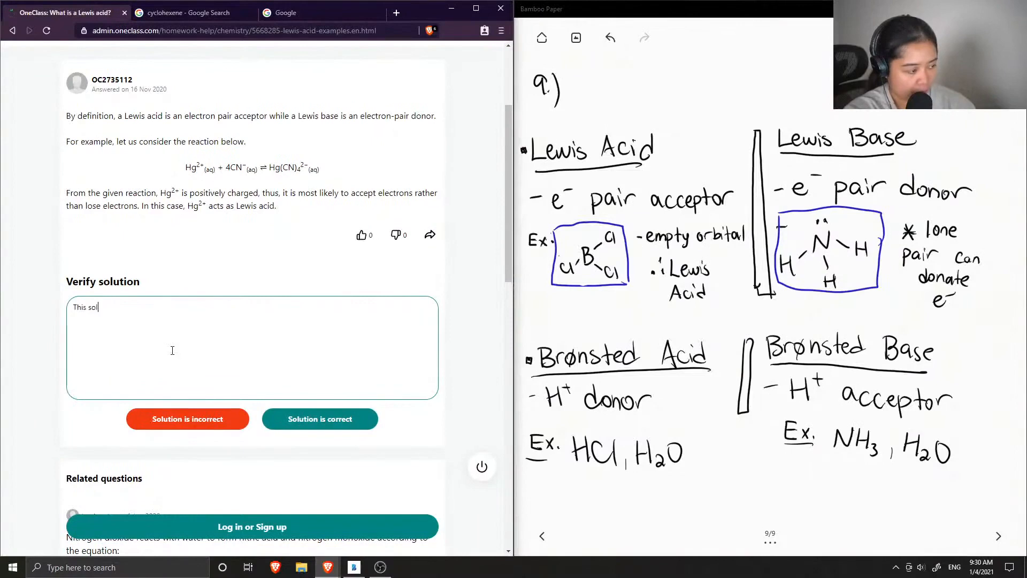
{"action": "type", "text": "ution is"}
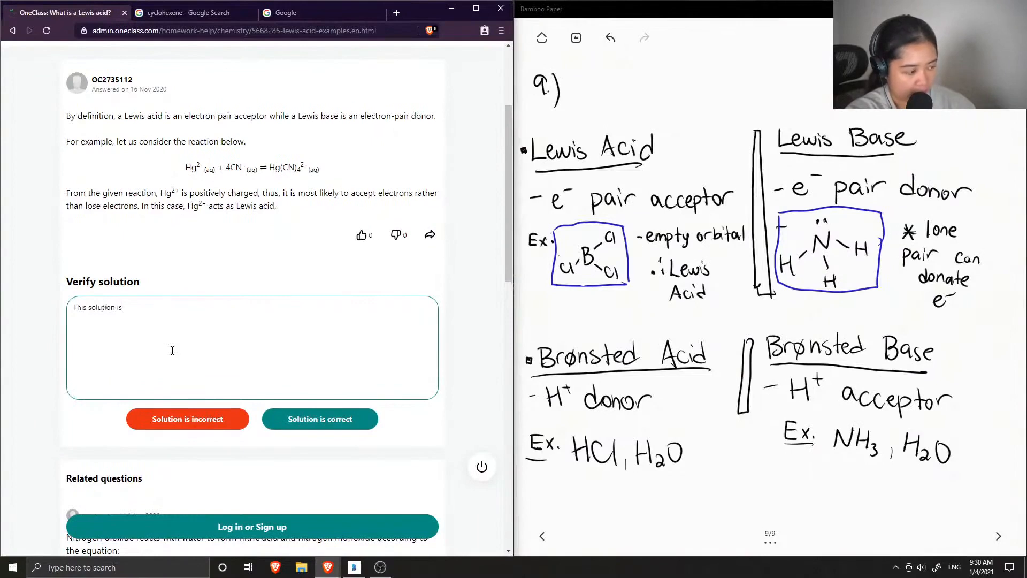